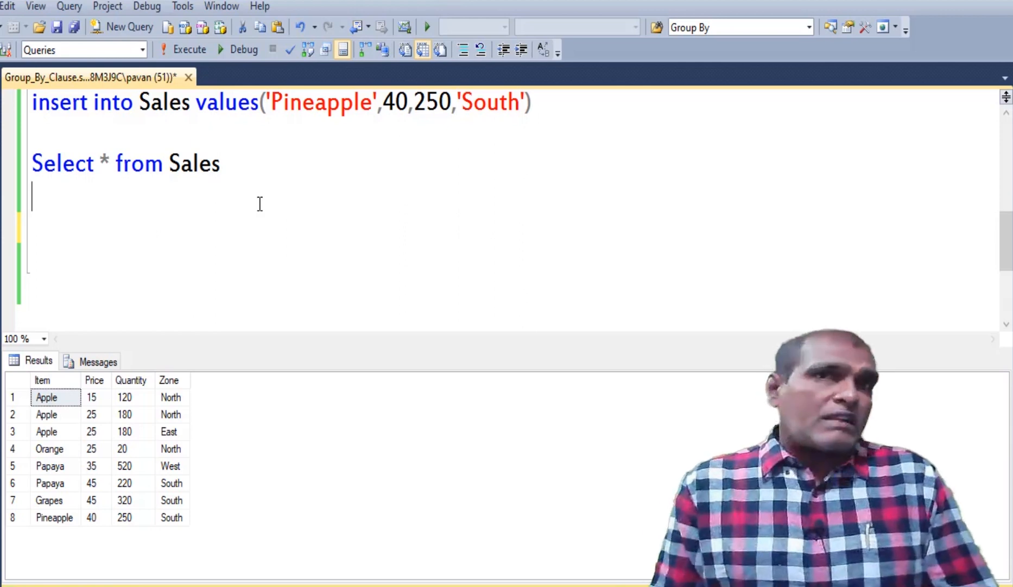
Write Select Item, sum(Price) from Sales, accepting the Sales table suggestion.
type("Se")
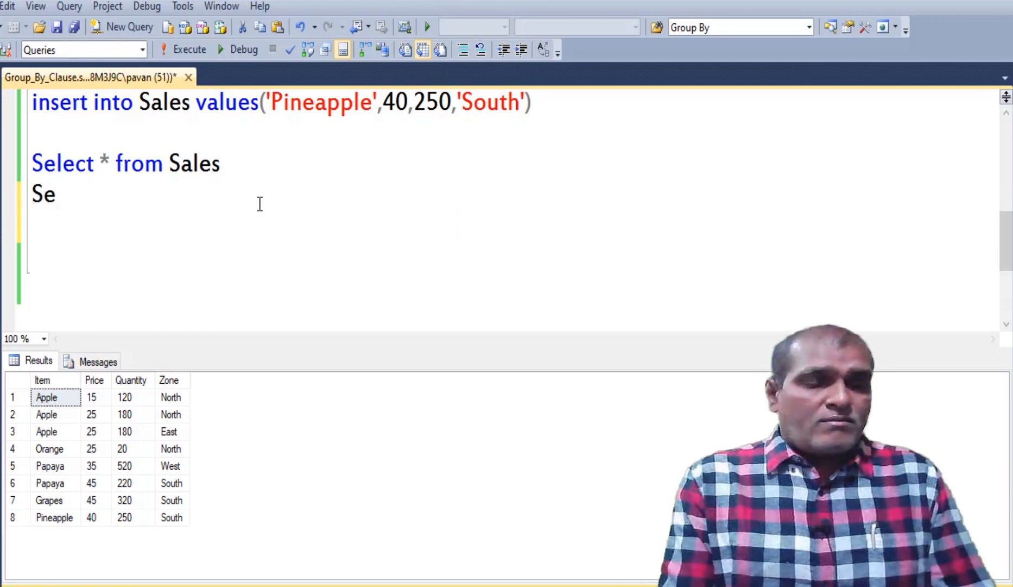
type("lect")
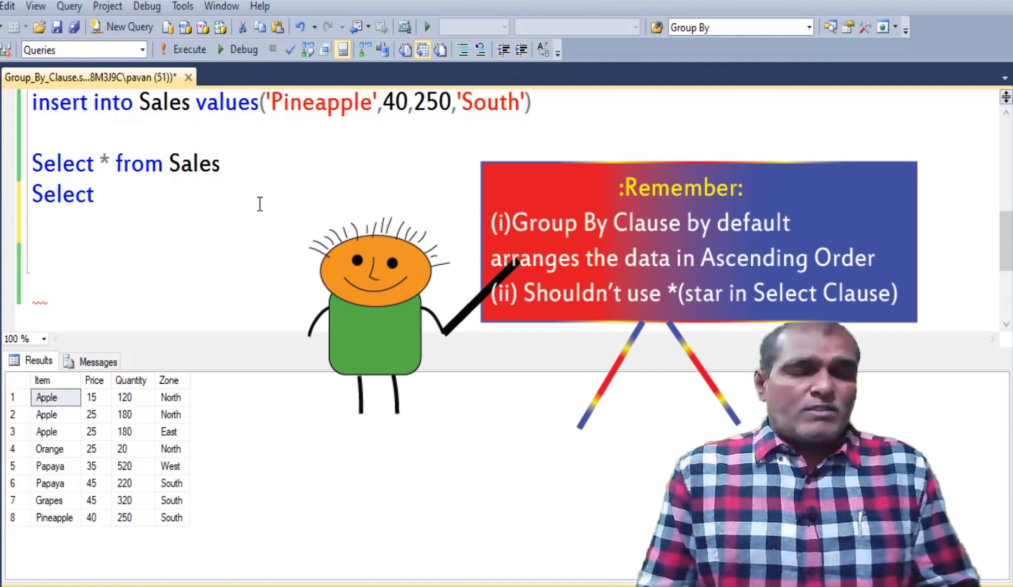
type("Item")
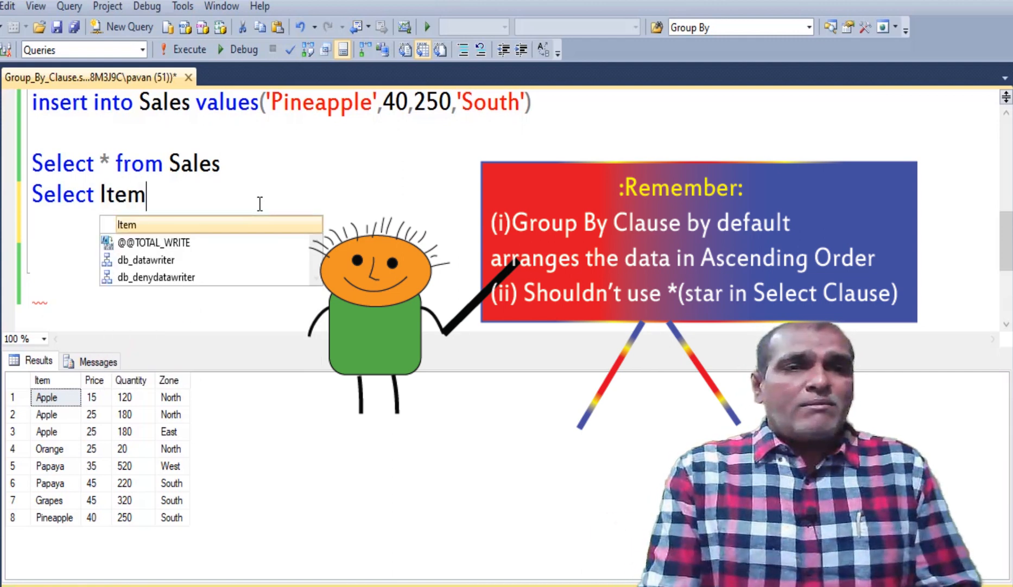
type(",")
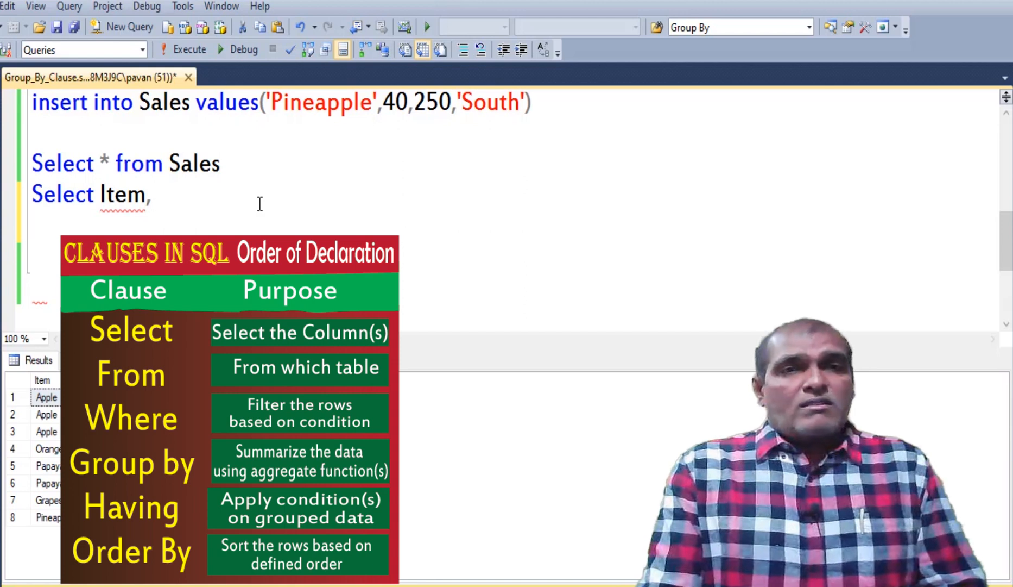
type("sum")
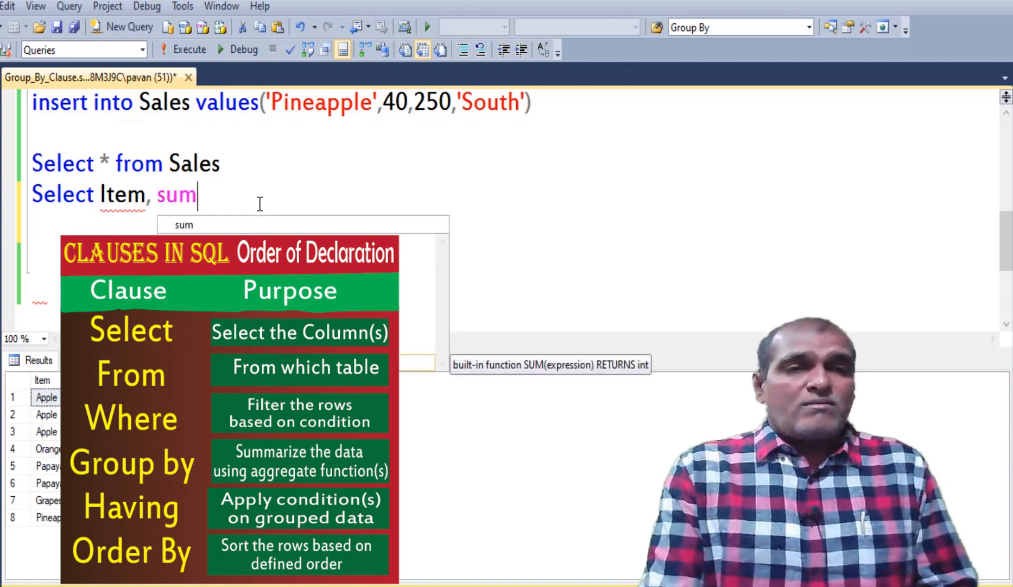
type("(")
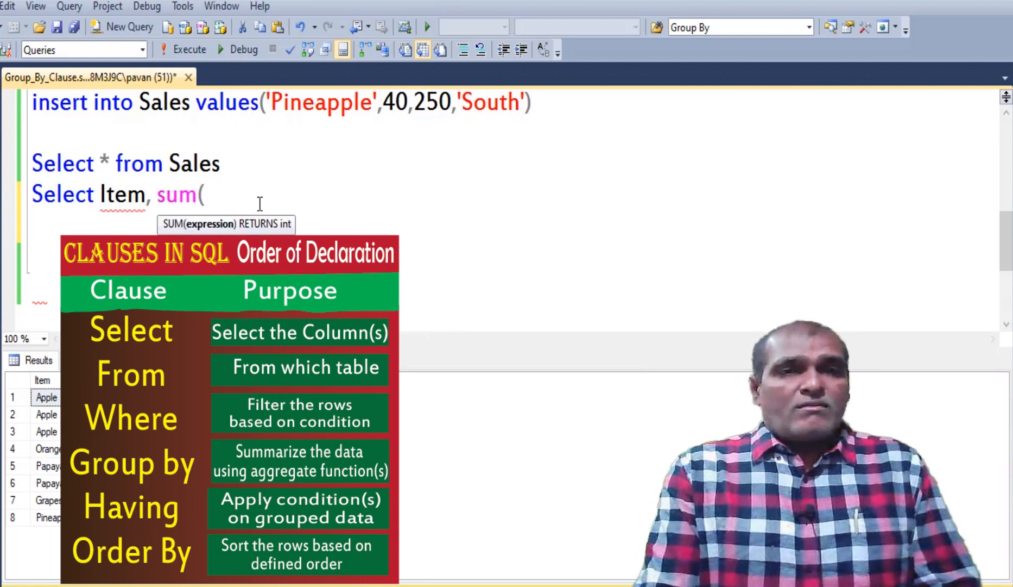
type("Price)")
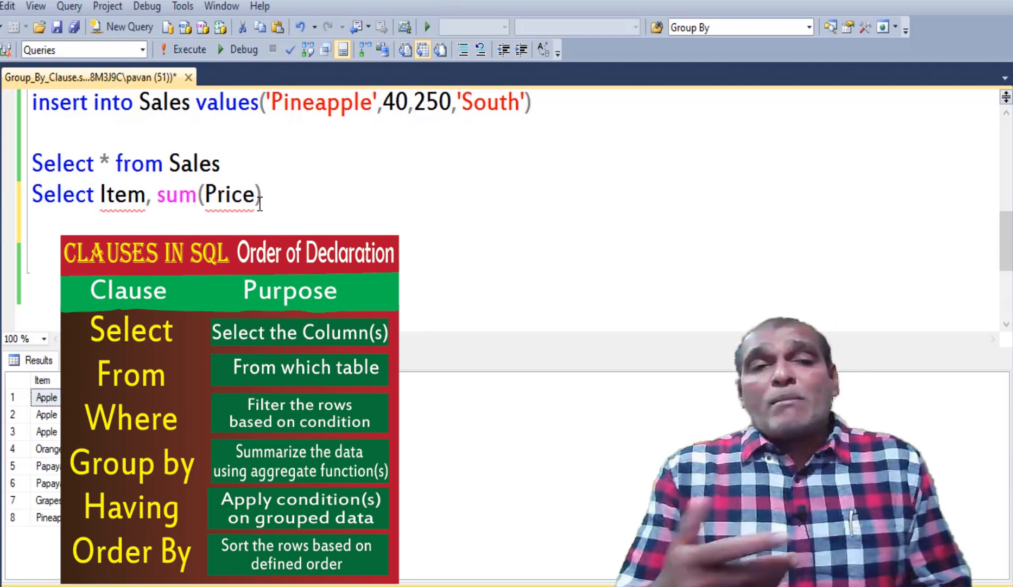
type("from")
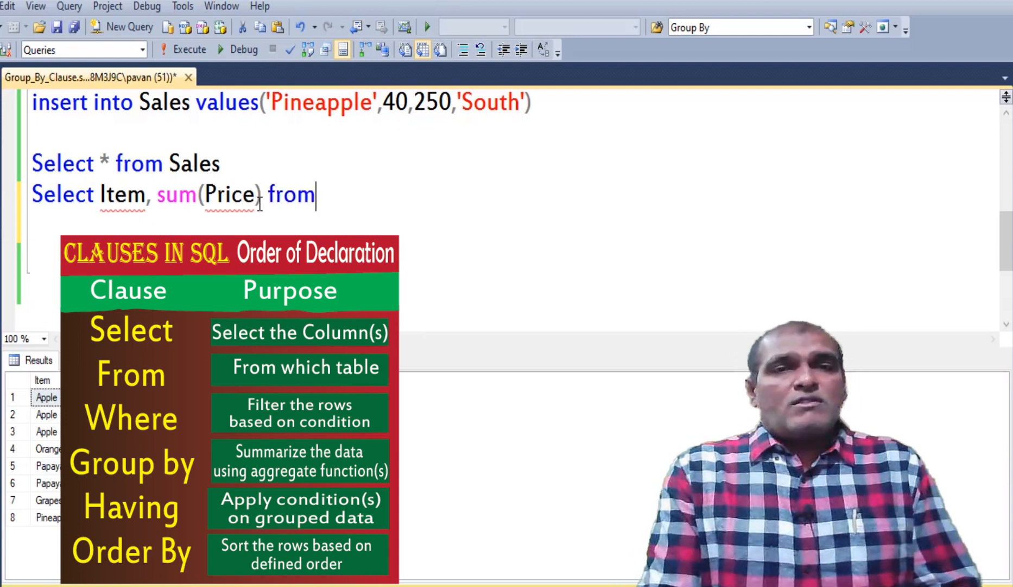
type("sale")
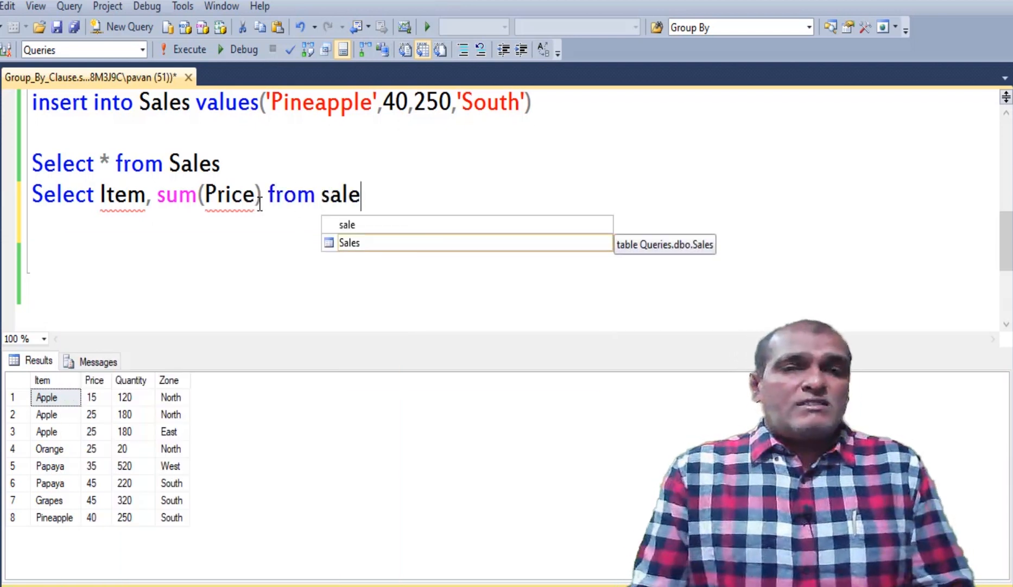
key("Tab")
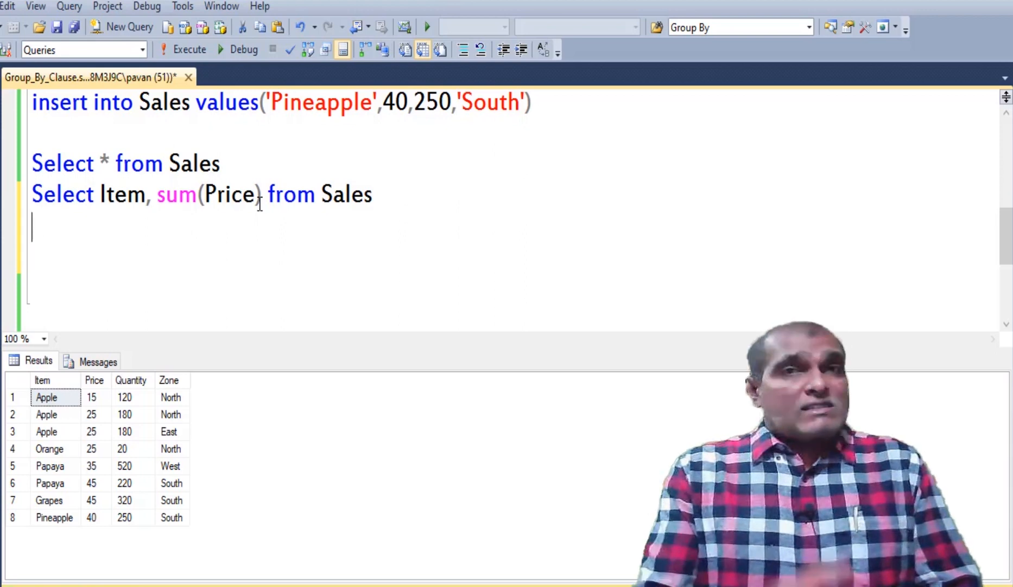
End the query with a group by Item clause.
type("g")
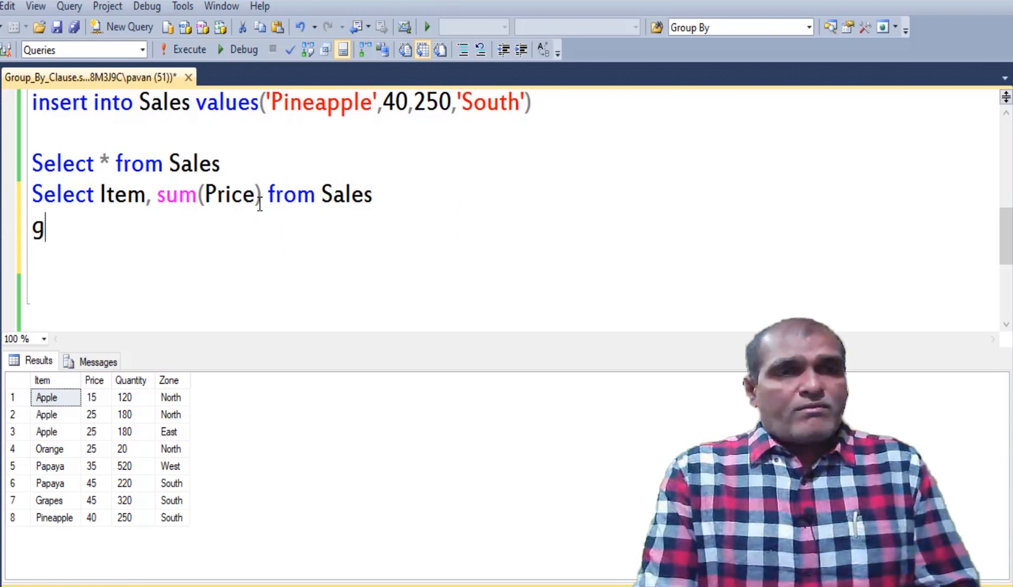
type("roup by")
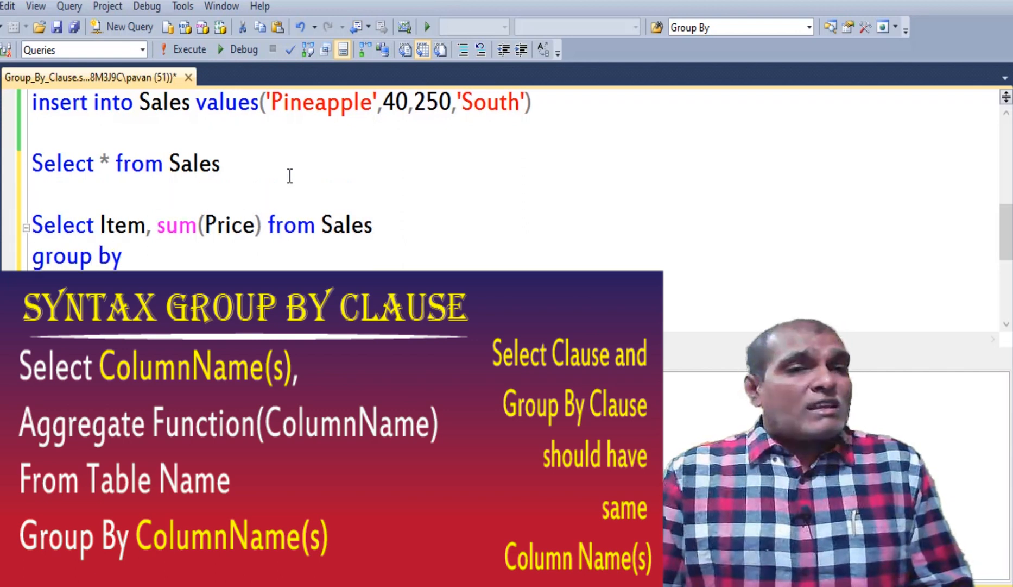
double_click(122, 225)
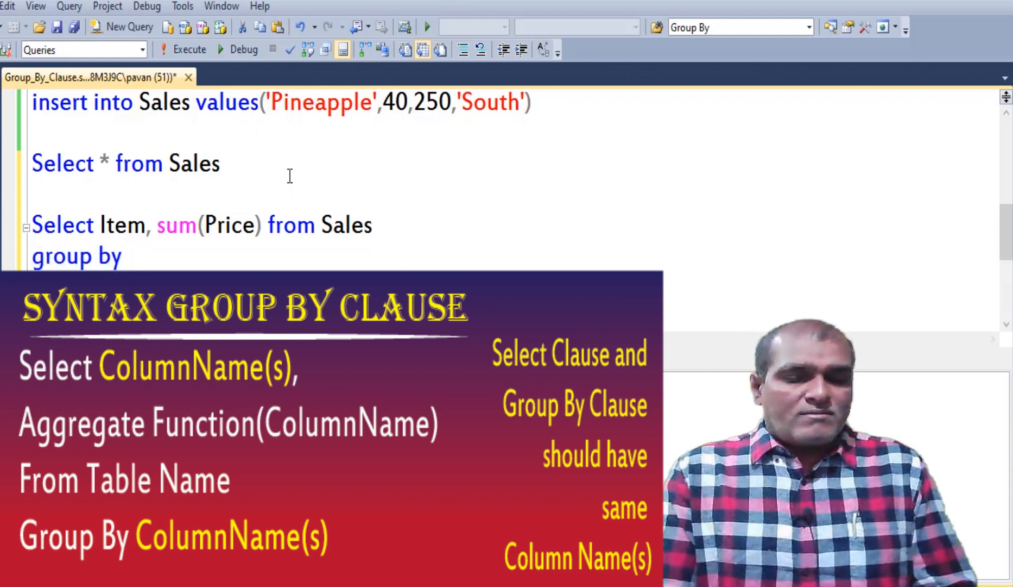
type("Item")
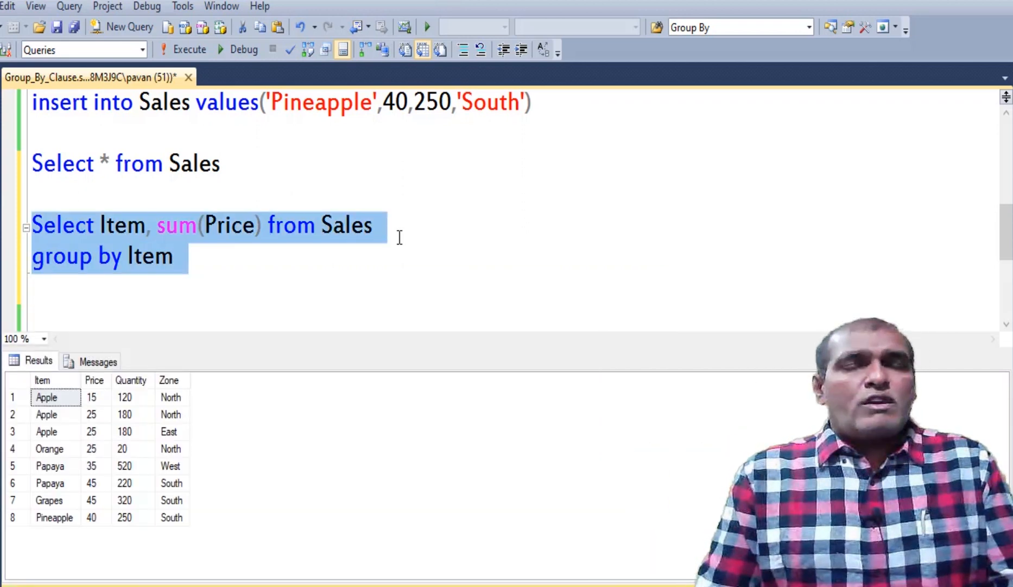
Run the query, alias sum(Price) as Total, and select it to rerun for per-item totals.
left_click(189, 49)
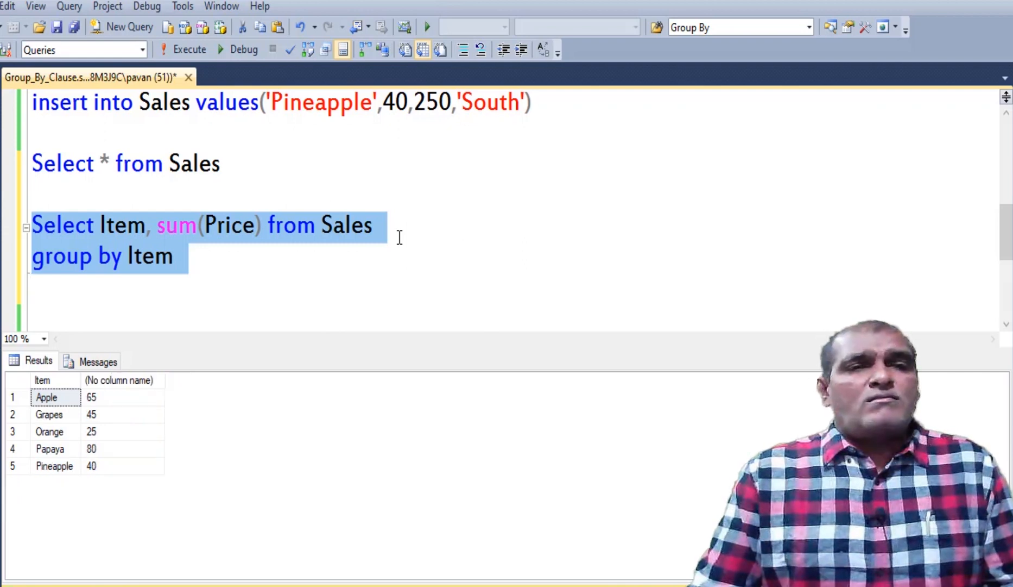
left_click(194, 224)
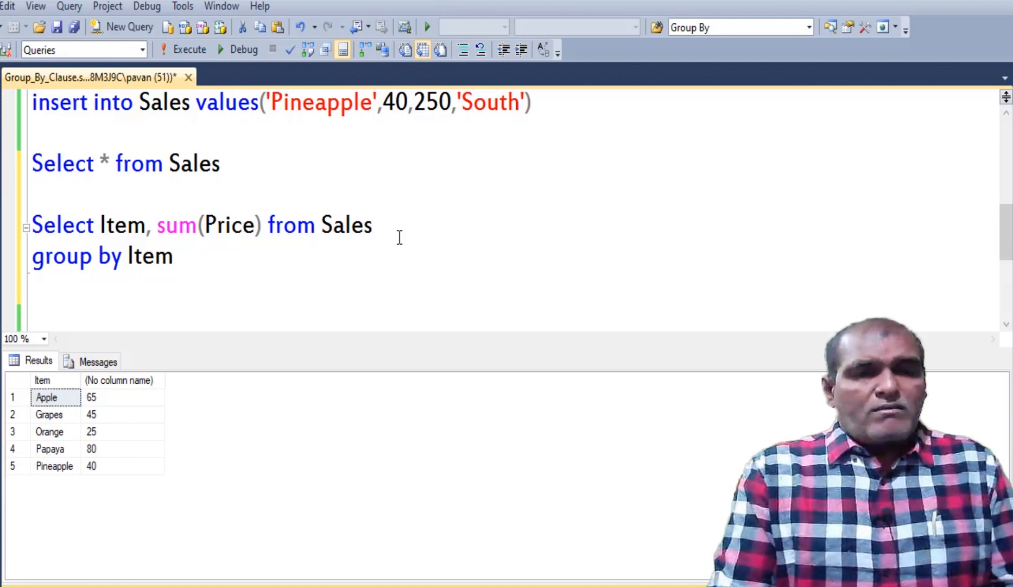
type("as")
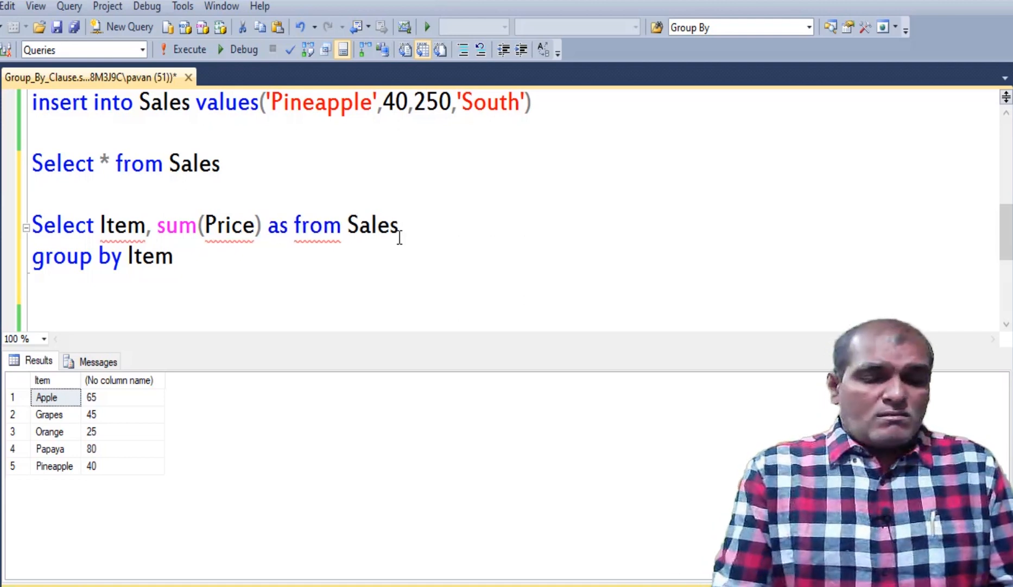
type("Total")
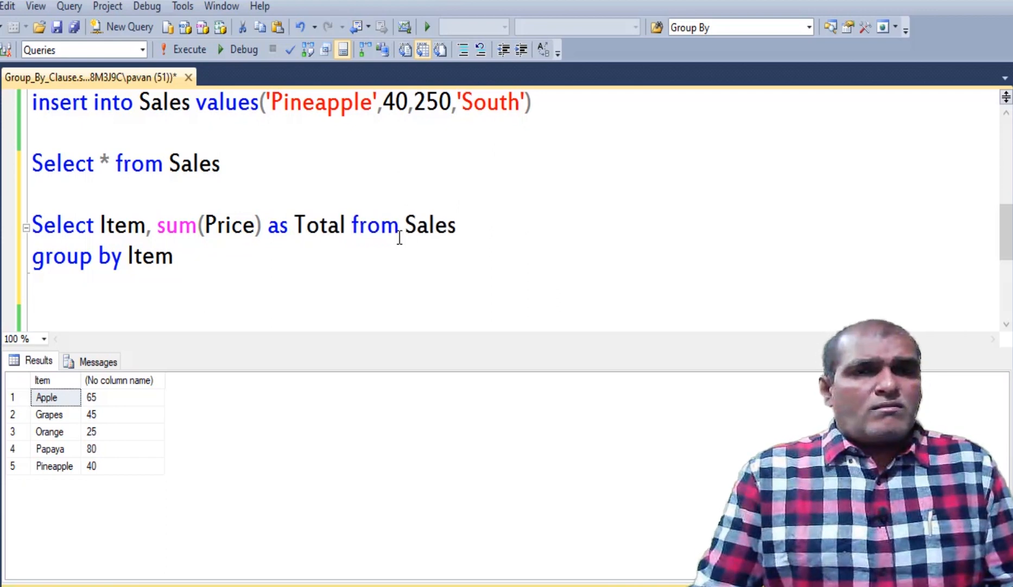
left_click_drag(31, 224, 175, 265)
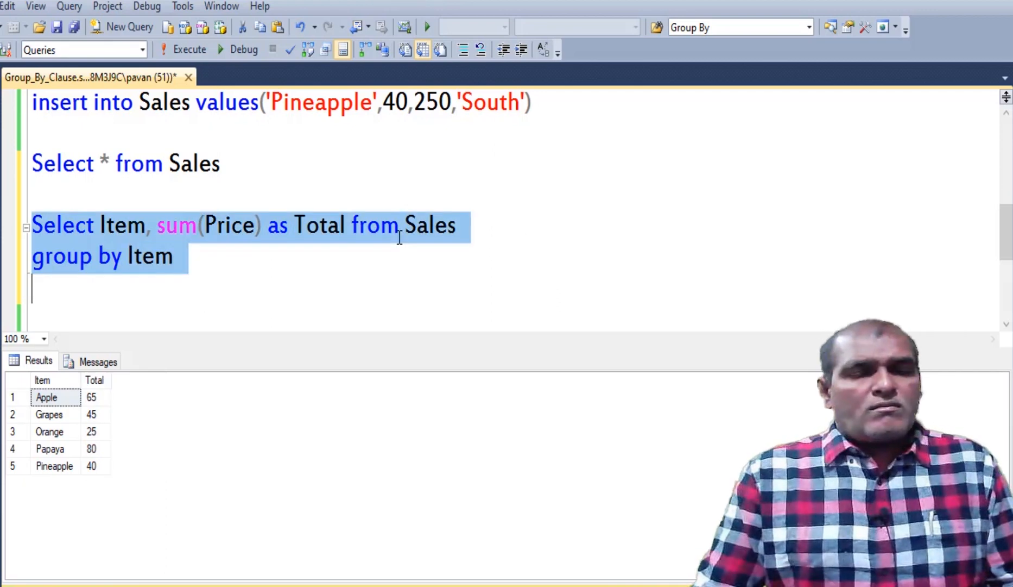
mouse_move(95, 424)
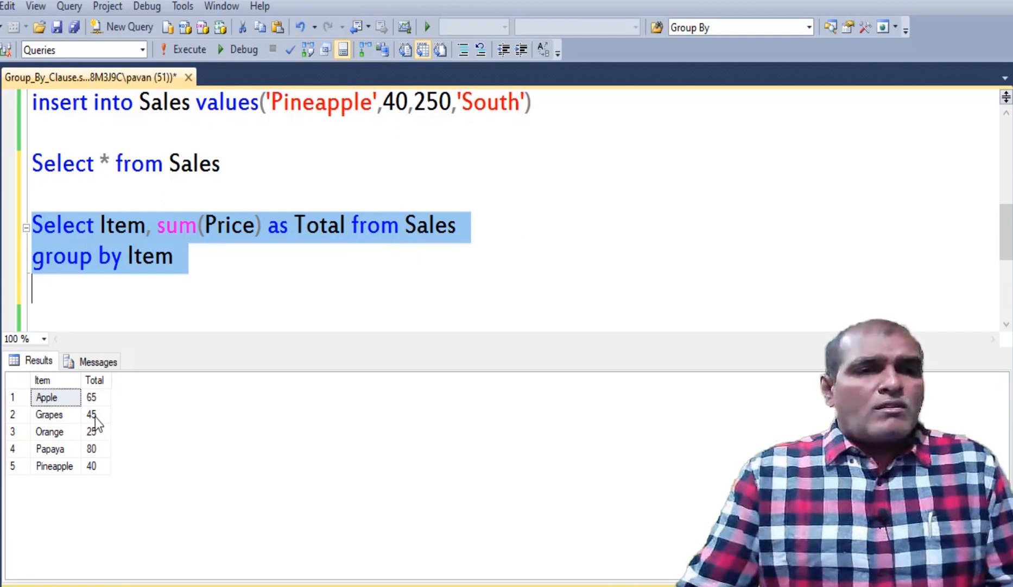
mouse_move(89, 429)
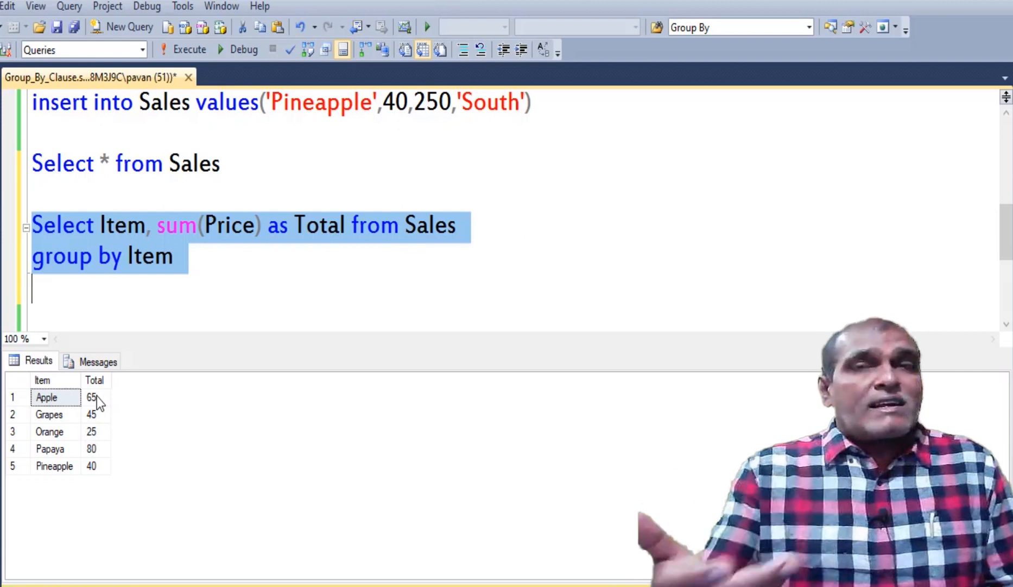
Highlight the three Apple insert rows and their prices, then paste a copy of the query below.
left_click(247, 311)
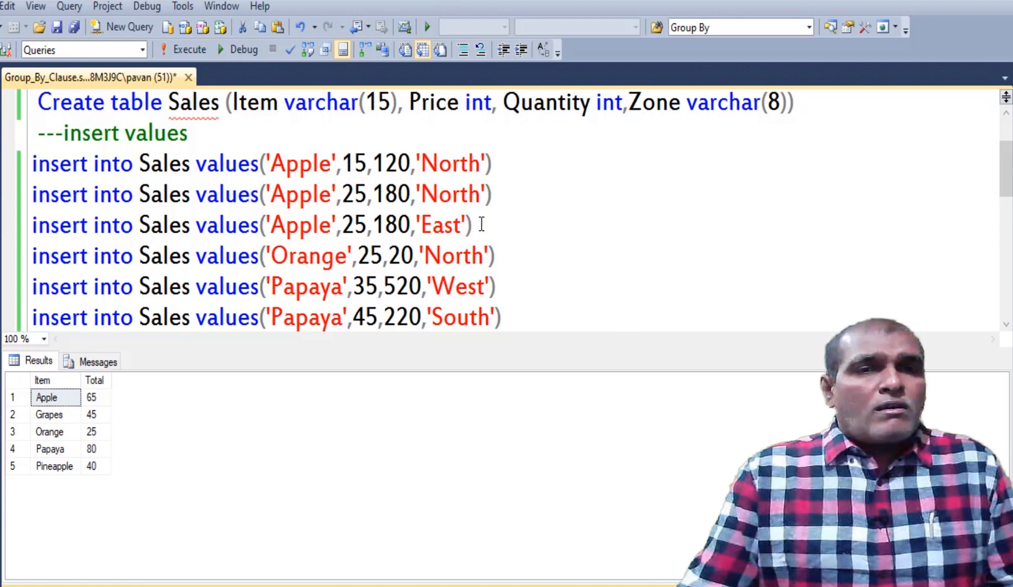
left_click_drag(32, 163, 453, 226)
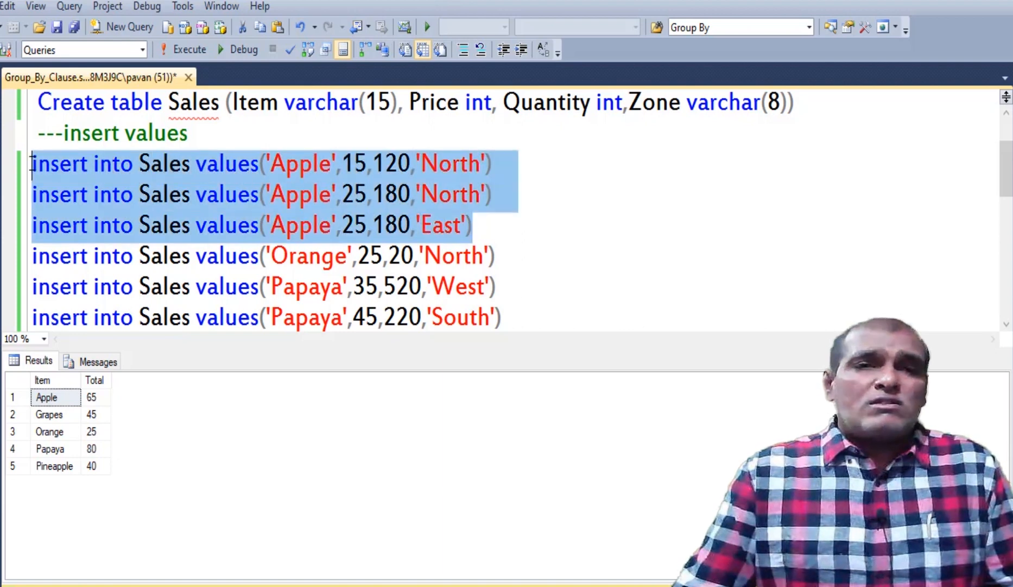
left_click(353, 225)
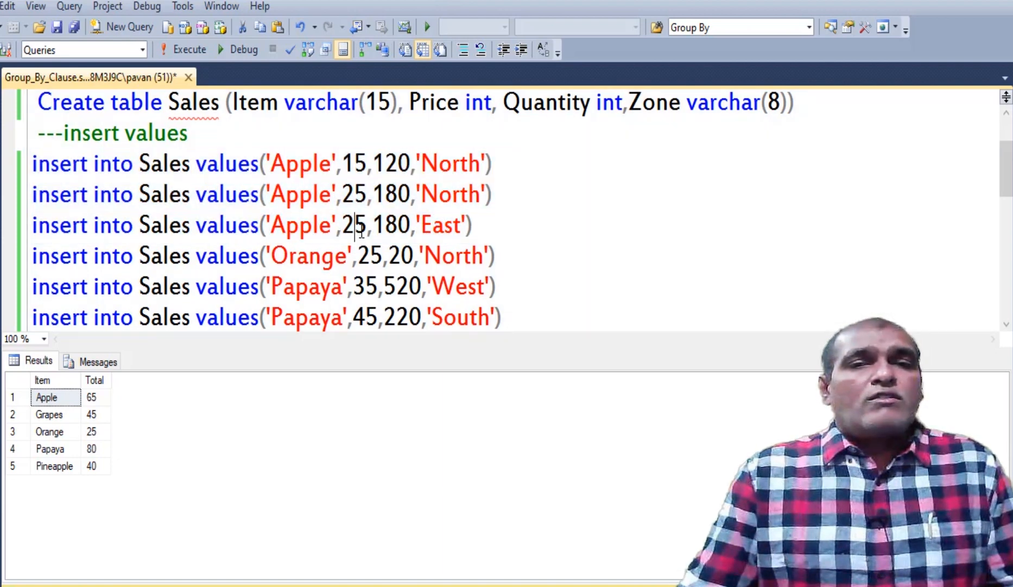
left_click(355, 163)
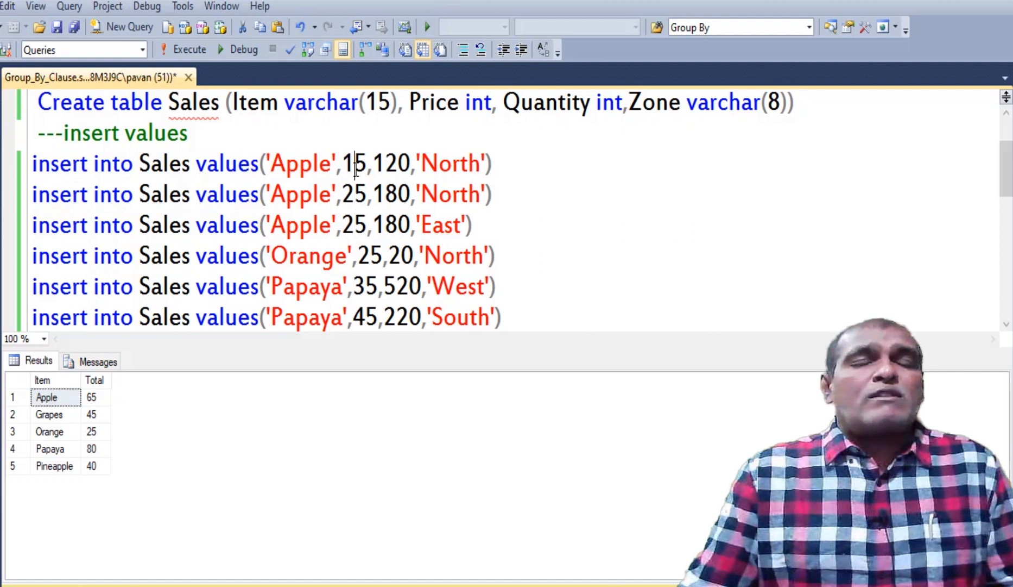
left_click(93, 397)
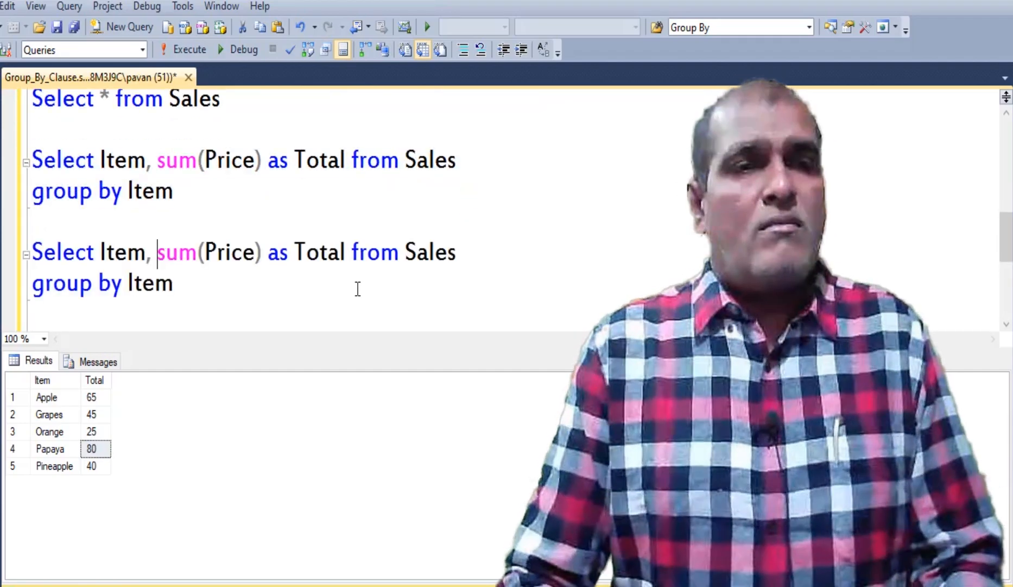
Add Zone to the copied query's select list and run it, getting the Sales.Zone GROUP BY error.
type("Zone")
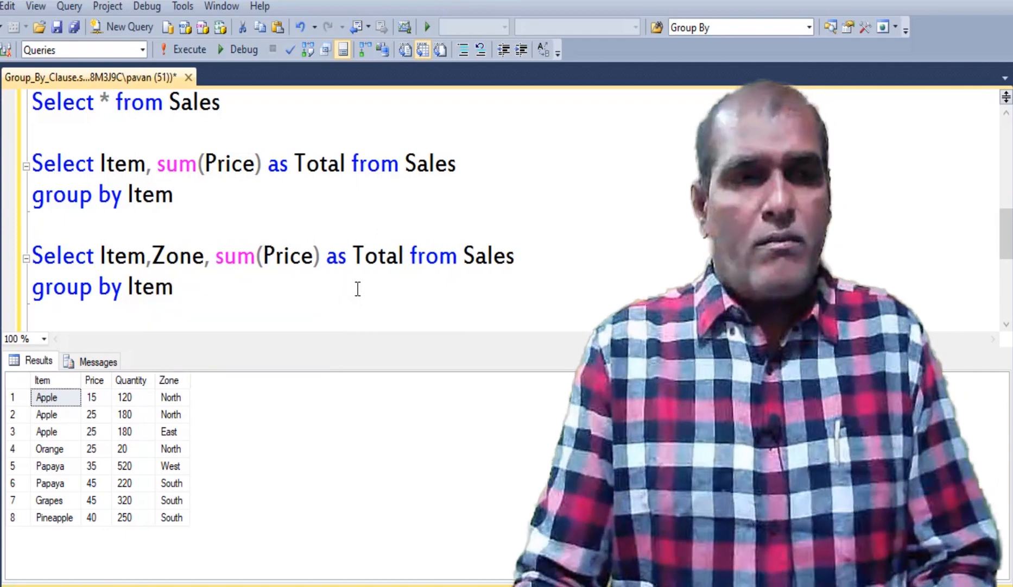
left_click_drag(32, 251, 175, 294)
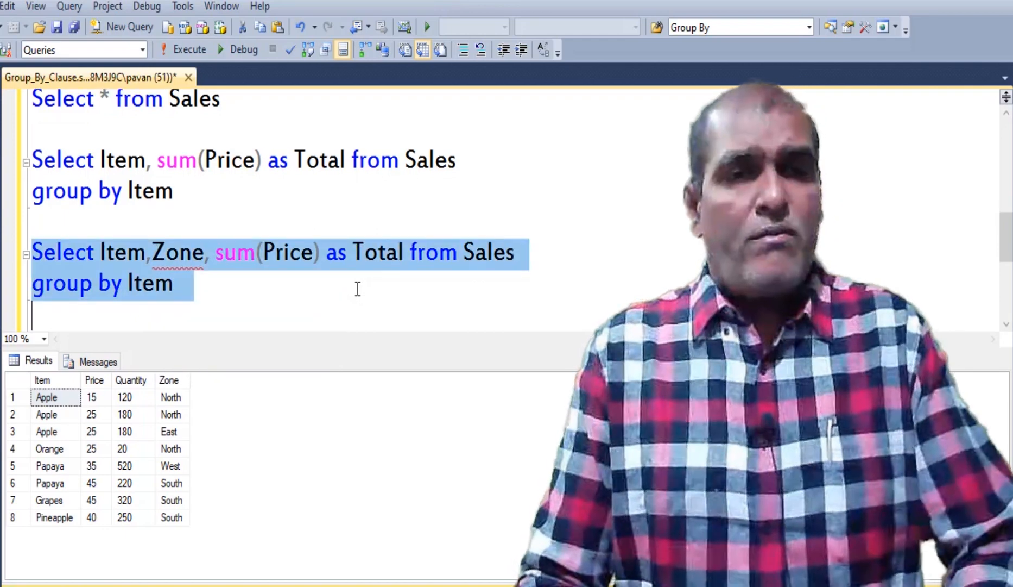
left_click(189, 49)
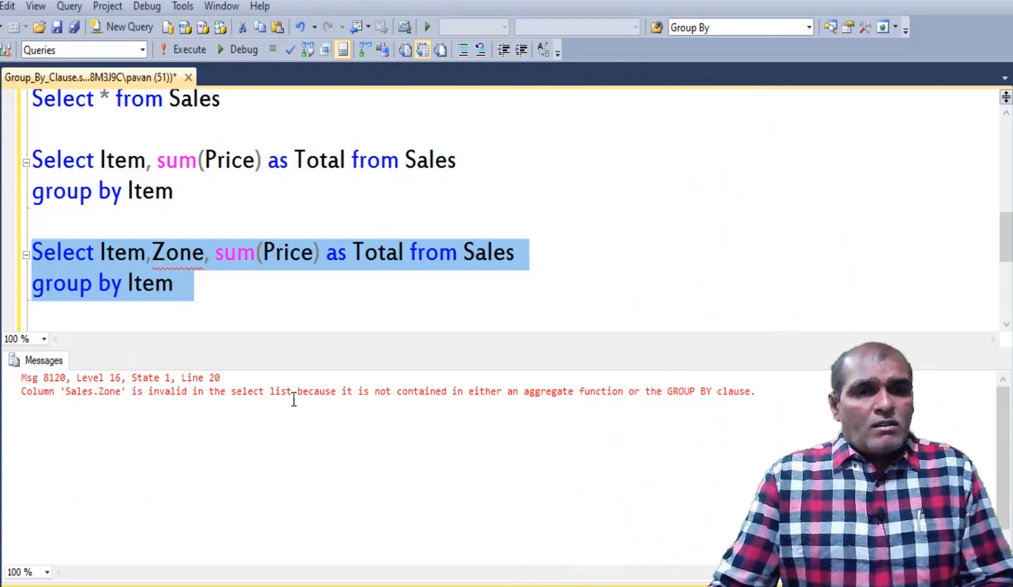
double_click(106, 391)
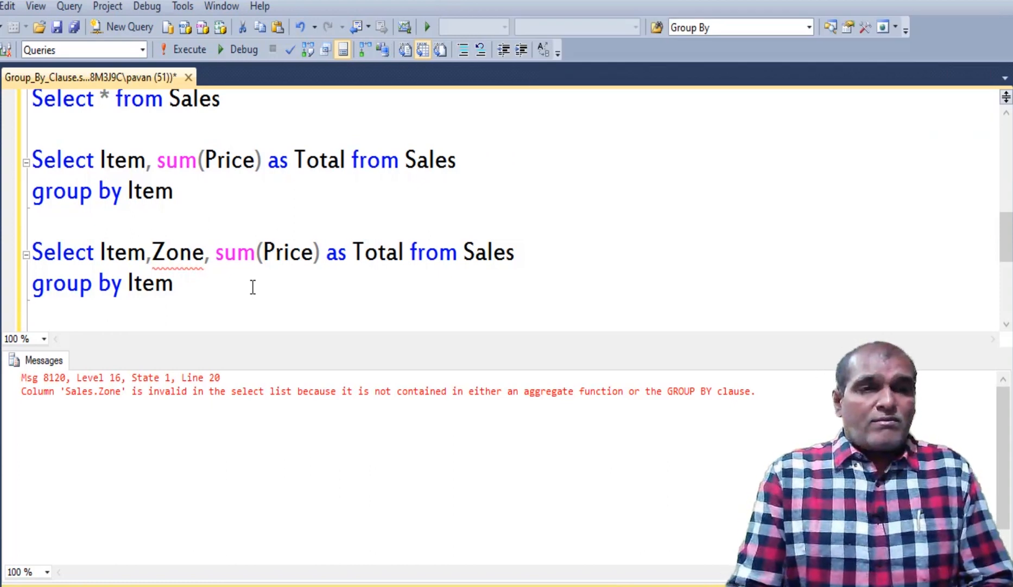
Group by Item, Zone and run, returning per-item per-zone totals like Apple East 25.
type(",Z")
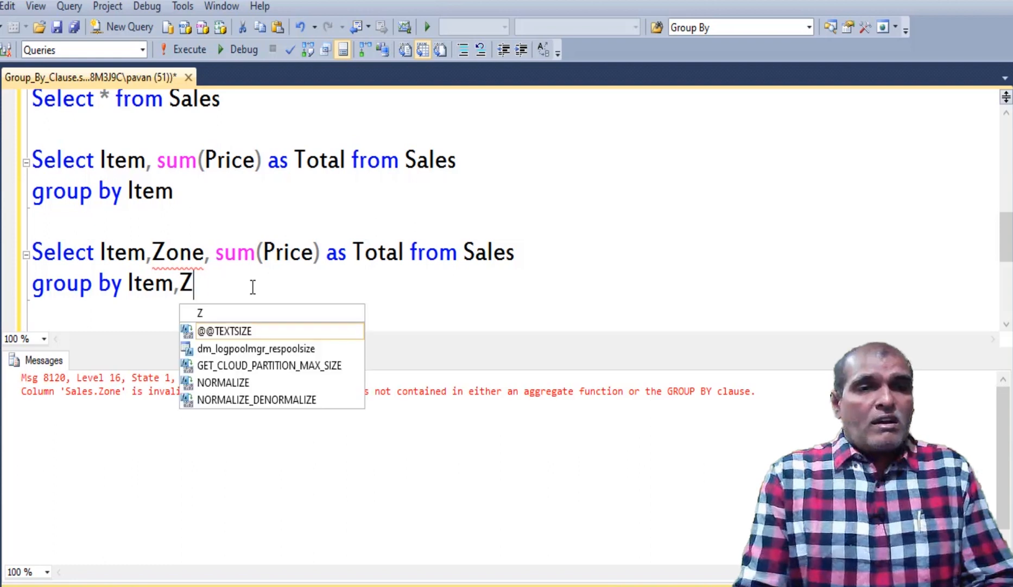
type("one")
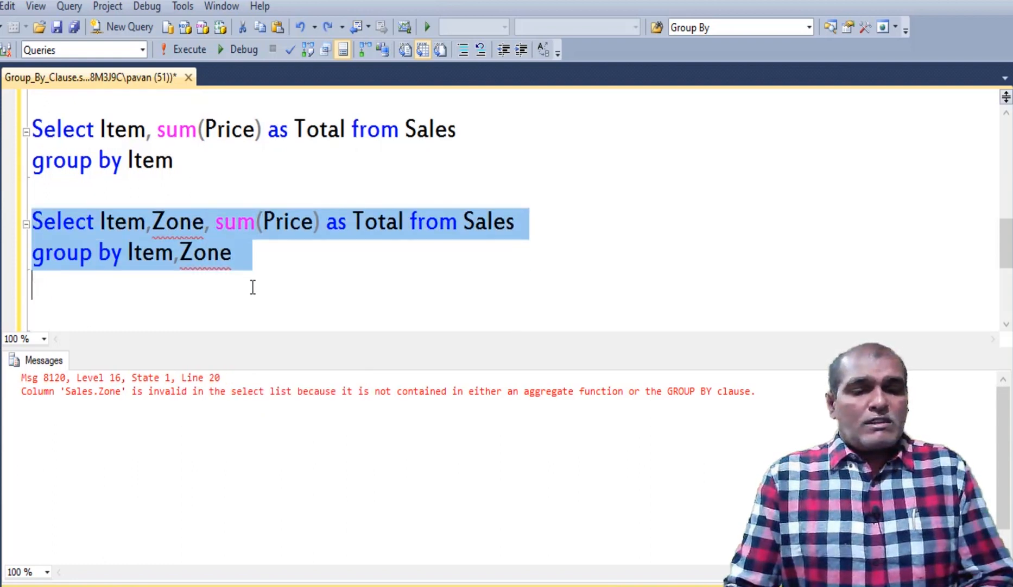
left_click(189, 49)
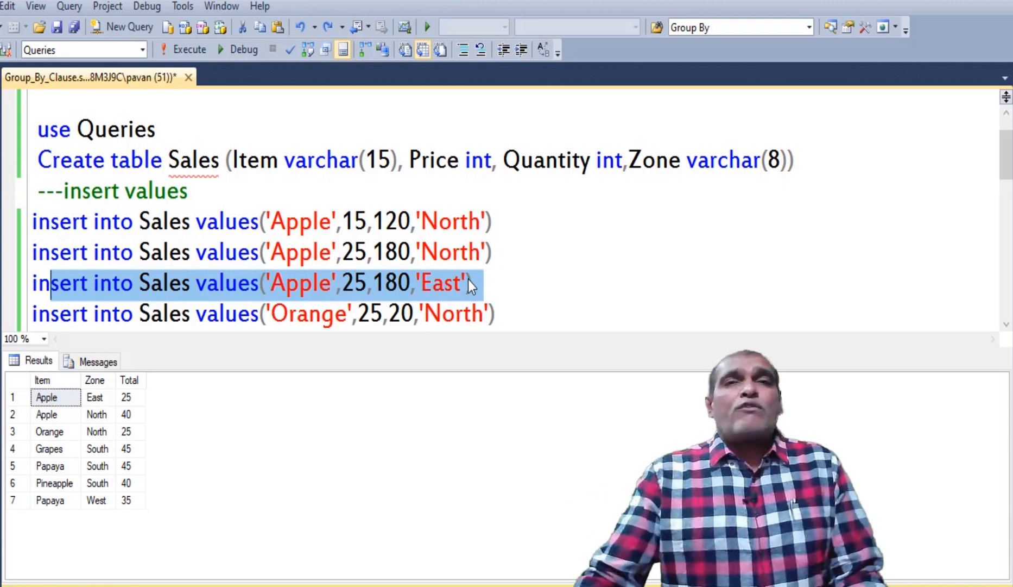
Clear the insert-line selection, scroll to the queries and start editing the copy's aggregate.
left_click(500, 281)
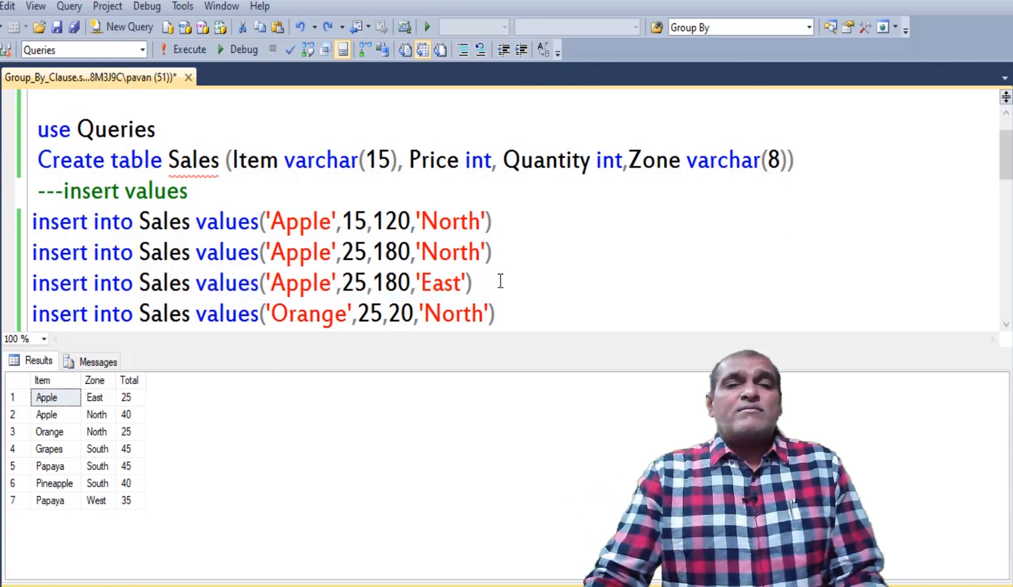
scroll("down", 3)
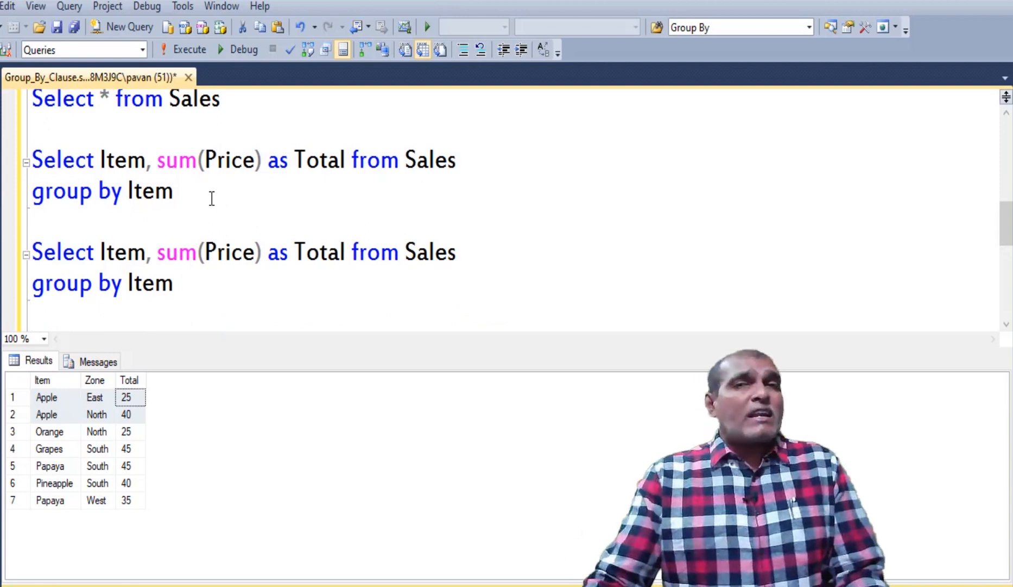
left_click(158, 252)
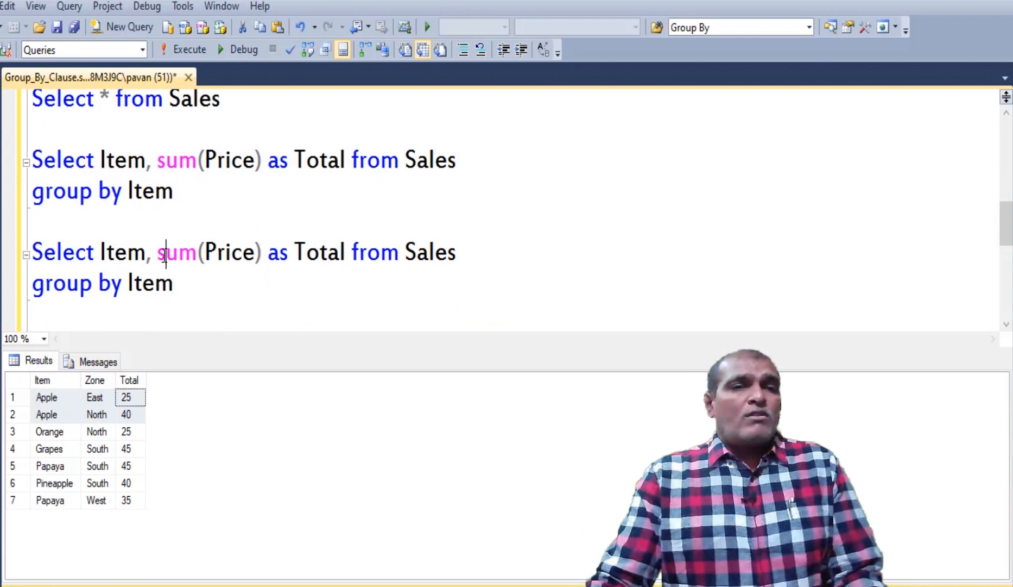
Replace sum with count(Price) aliased CountData and run it, showing Apple 3.
double_click(177, 252)
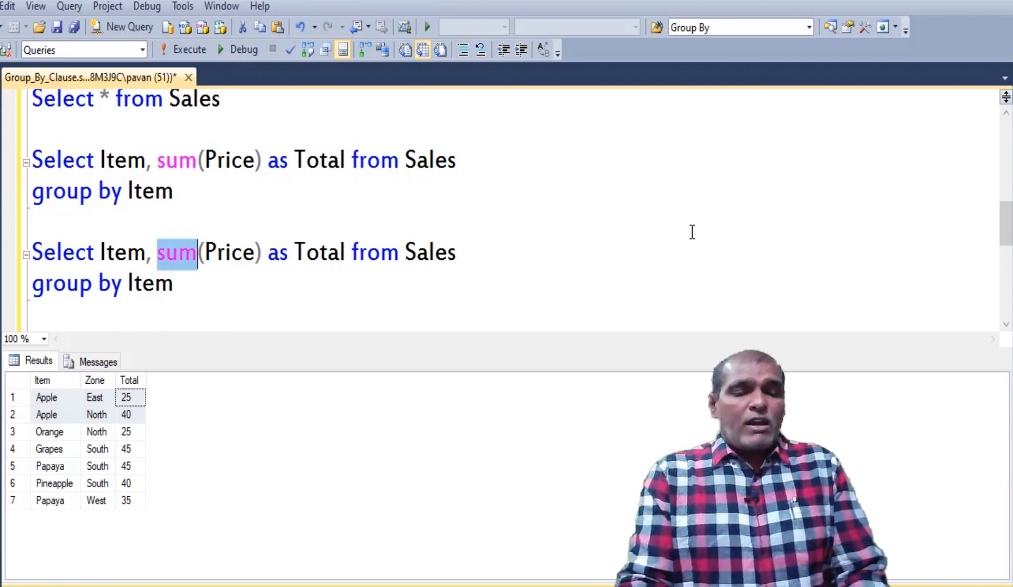
type("count")
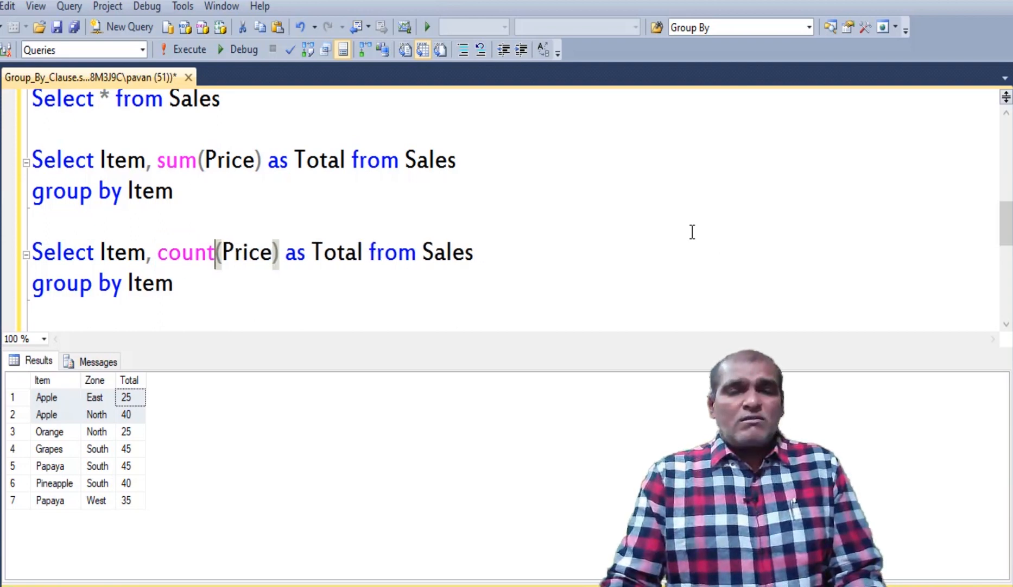
type("CountDa")
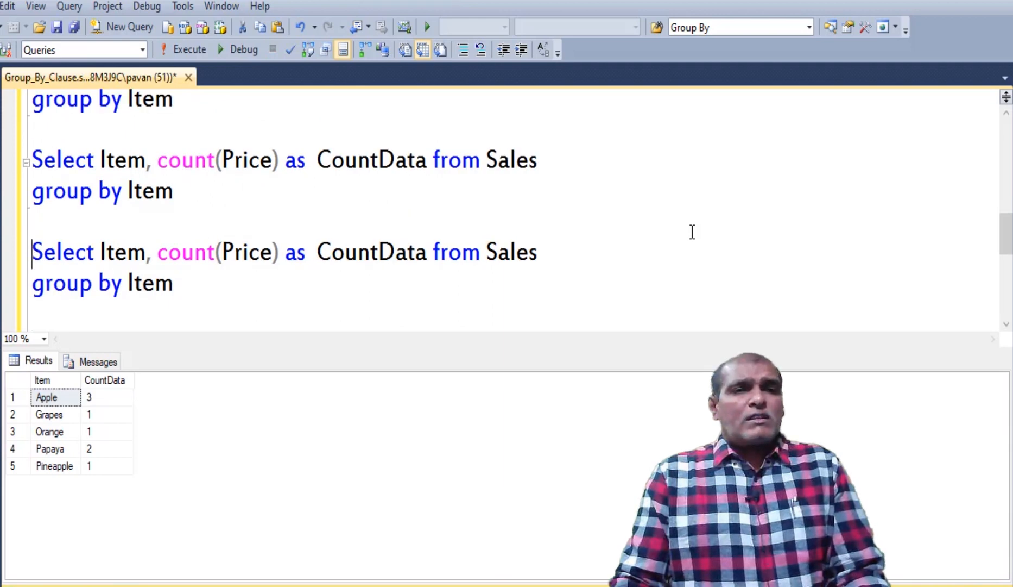
Switch to Avg(Price) as AvgData showing Apple 21, then copy it and begin changing Avg to Max.
type("Avg")
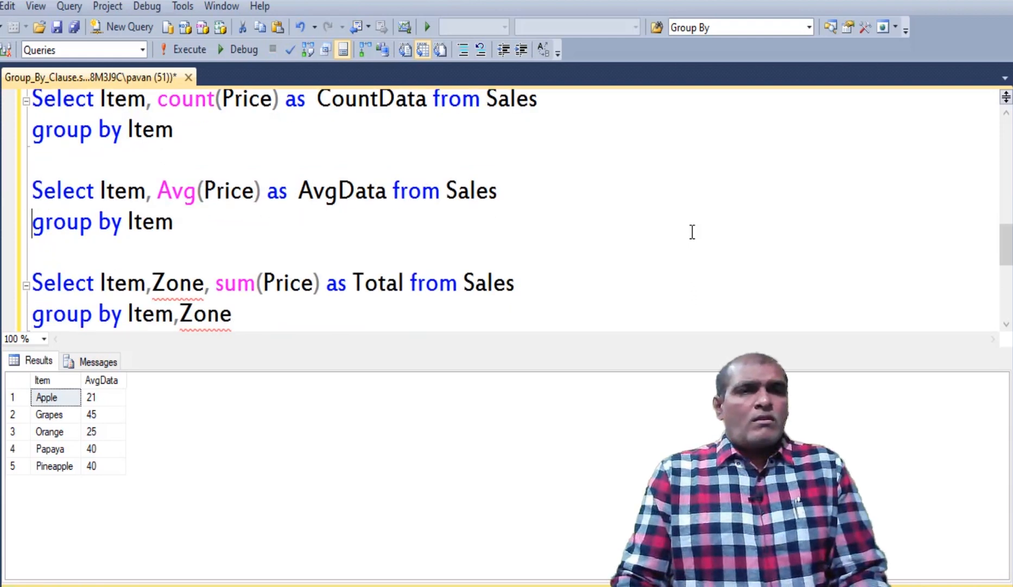
left_click_drag(34, 191, 172, 222)
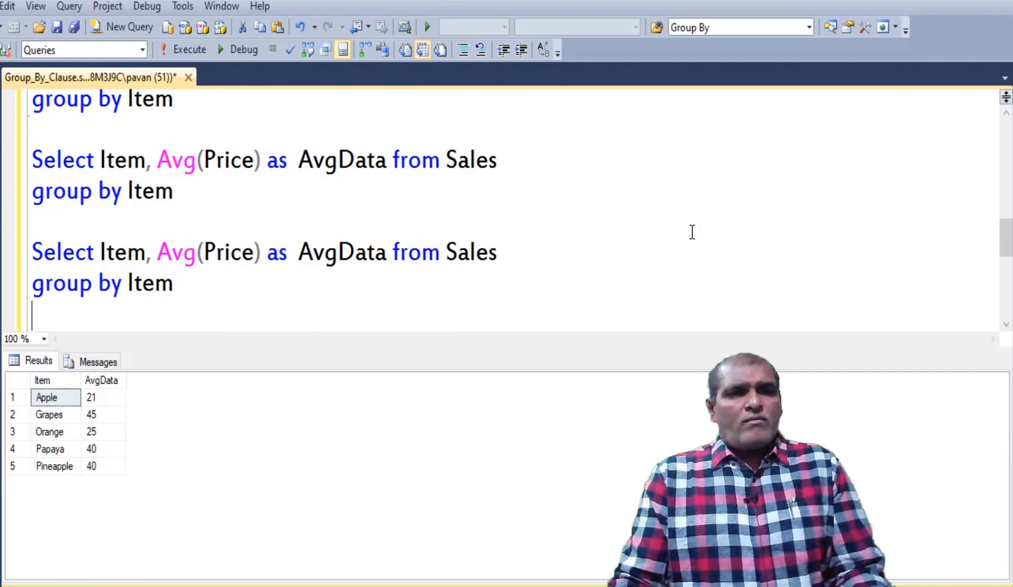
type("Ma")
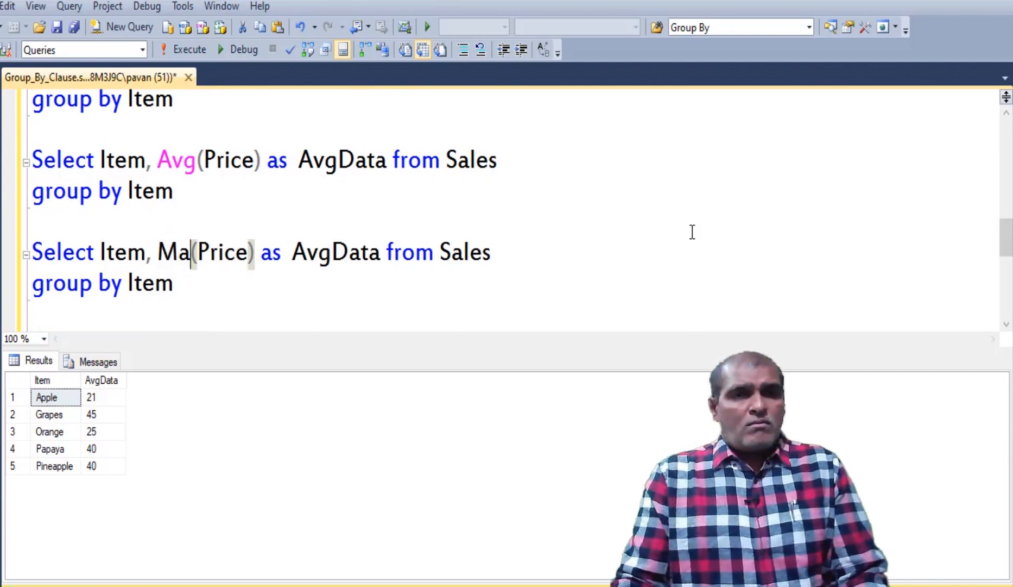